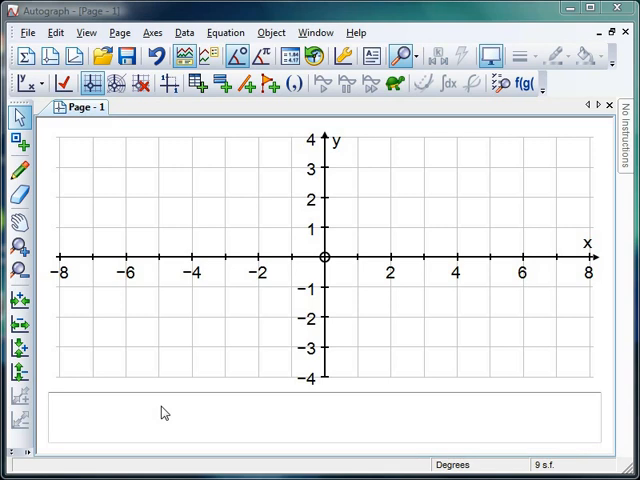
mouse_move(233, 362)
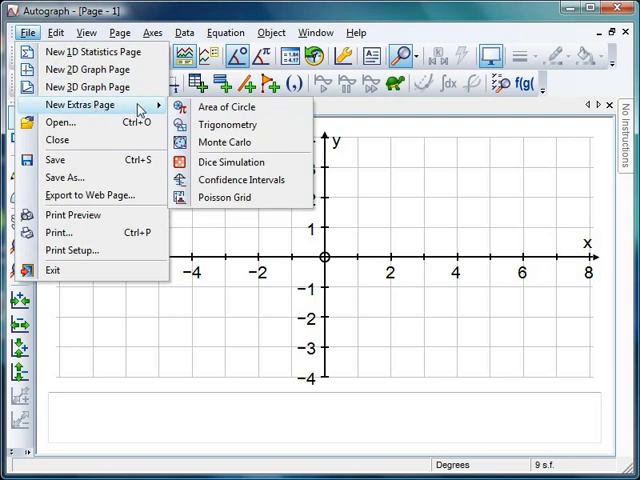
mouse_move(230, 162)
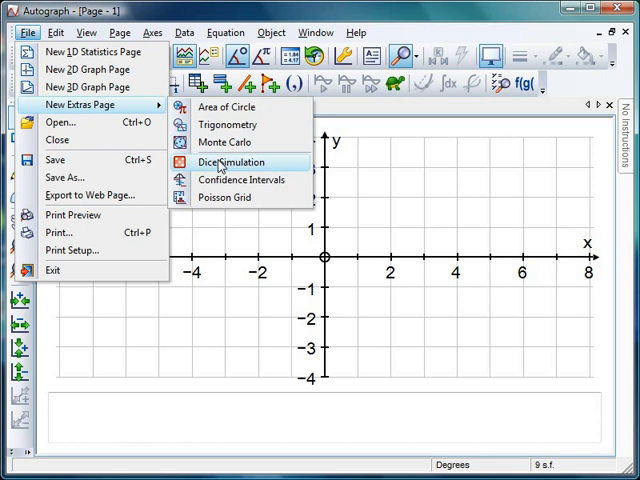
Open a new Dice Simulation extras page, defaulting to sum of 2 dice with an empty table
click(226, 162)
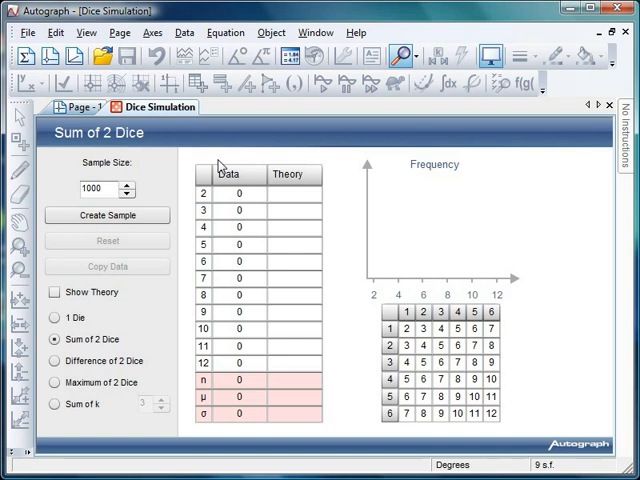
mouse_move(146, 231)
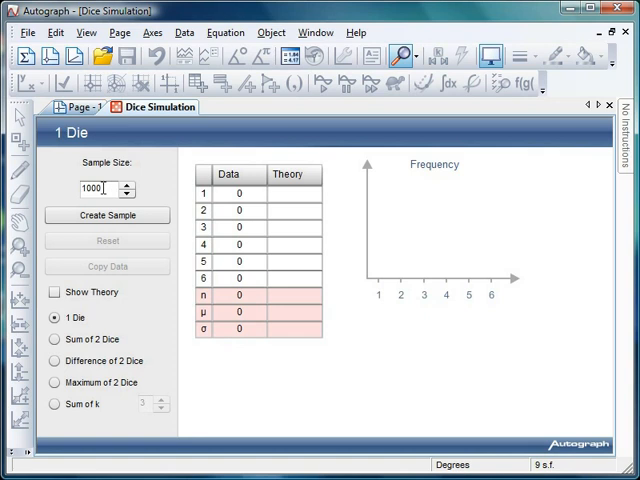
Run a 6-throw one-die sample giving frequencies 2, 2, 1, 0, 1, 0 and mean 2.33
triple_click(95, 188)
text(6)
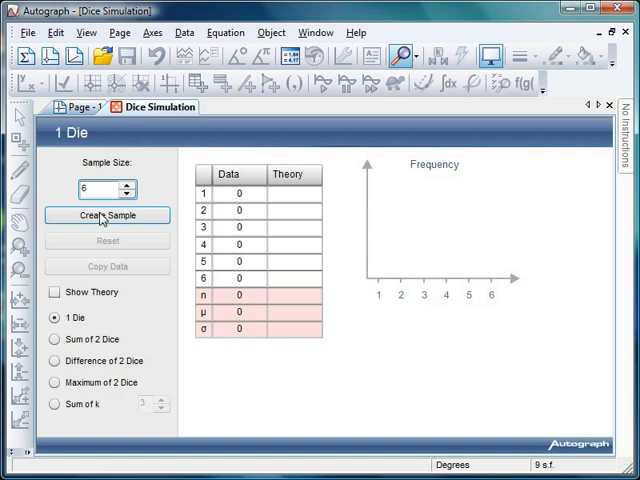
click(106, 215)
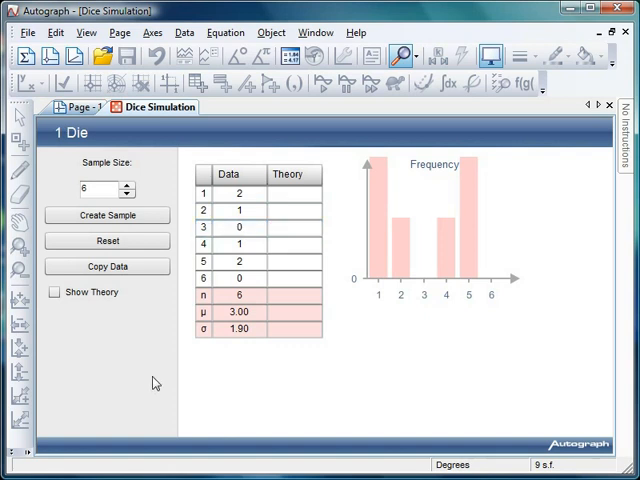
mouse_move(135, 292)
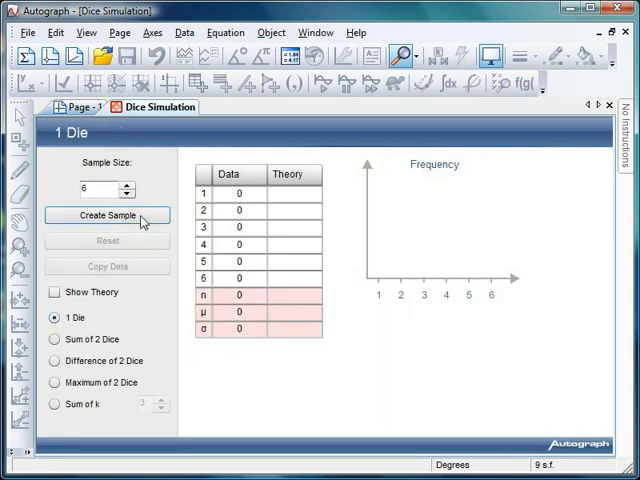
click(107, 215)
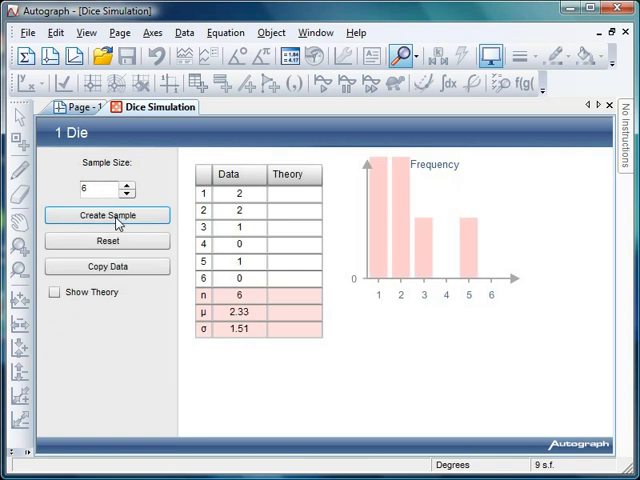
click(239, 210)
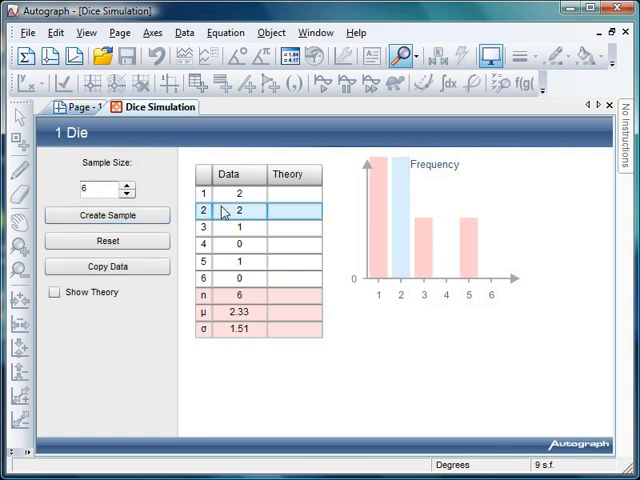
click(229, 228)
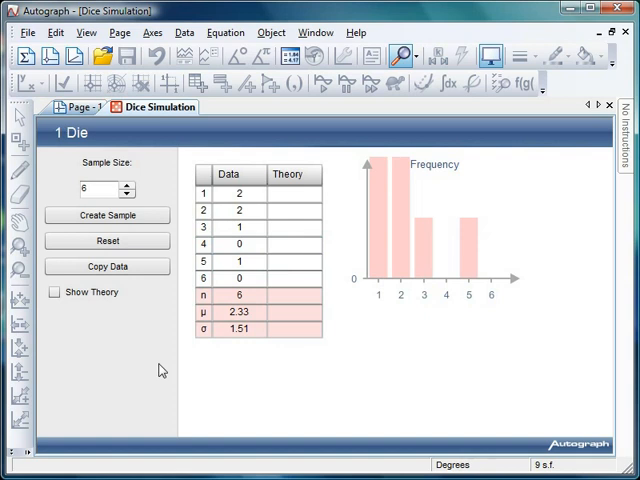
mouse_move(137, 317)
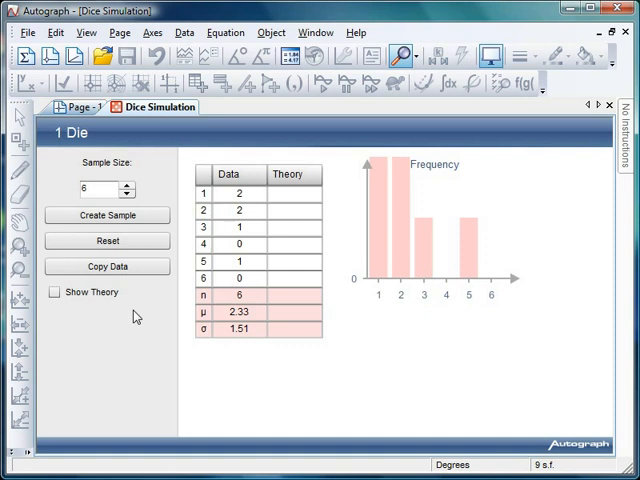
Generate a 60-throw one-die sample (mean 3.52) and highlight the bars for outcomes 6, 3 and 5
click(88, 189)
text(0)
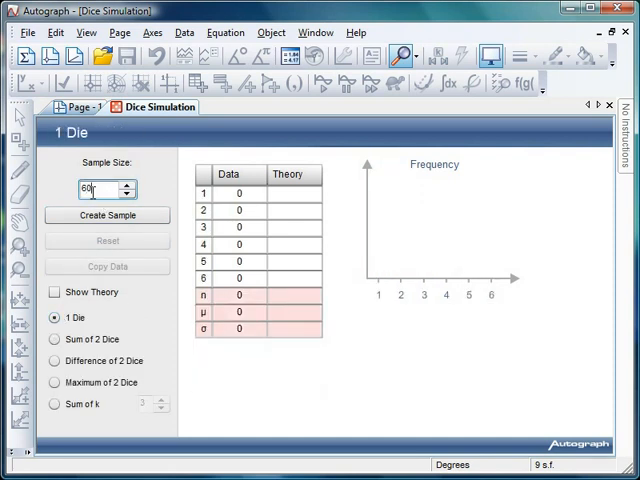
click(107, 215)
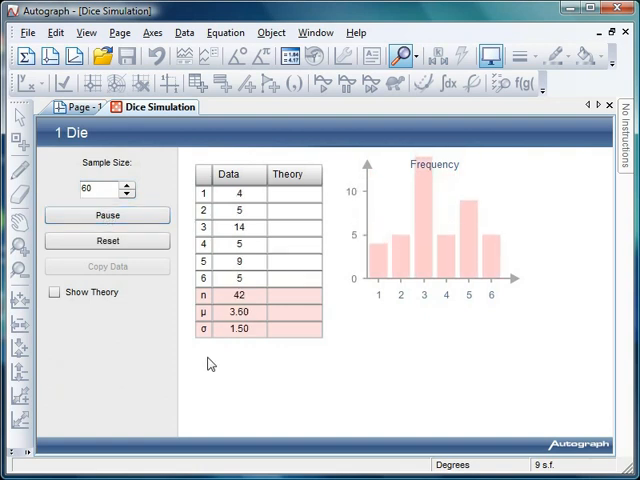
click(107, 214)
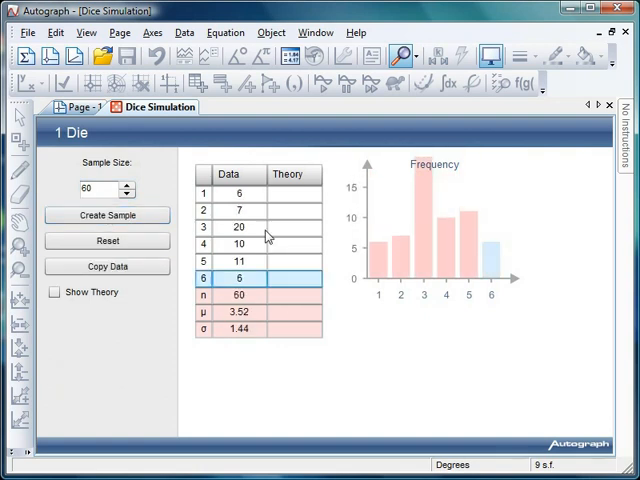
click(239, 227)
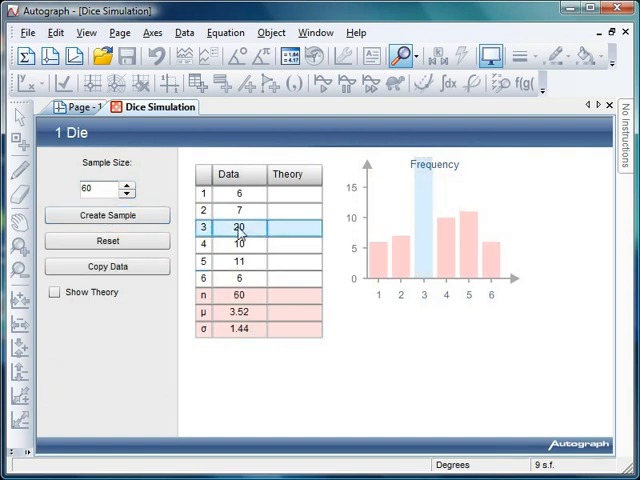
click(239, 261)
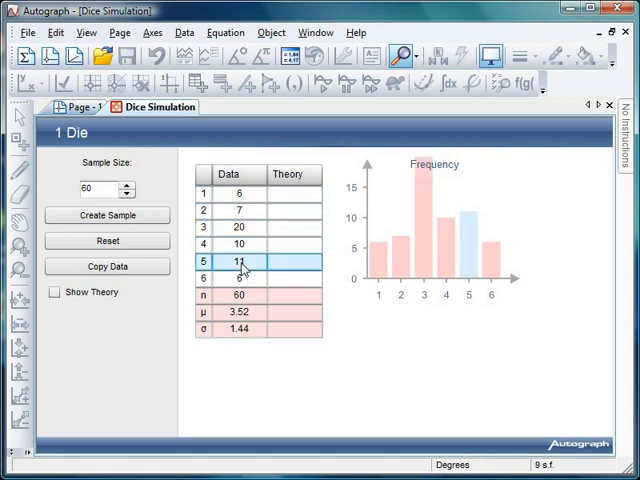
click(239, 193)
text(0)
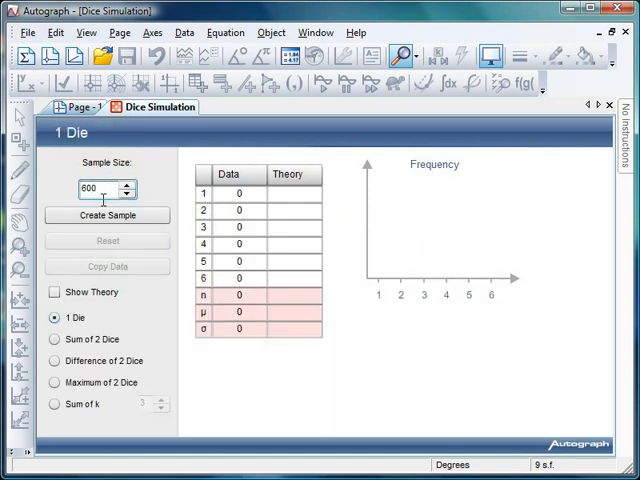
Complete a 600-throw one-die sample: frequencies 98, 86, 112, 110, 100, 94, mean 3.52
click(107, 215)
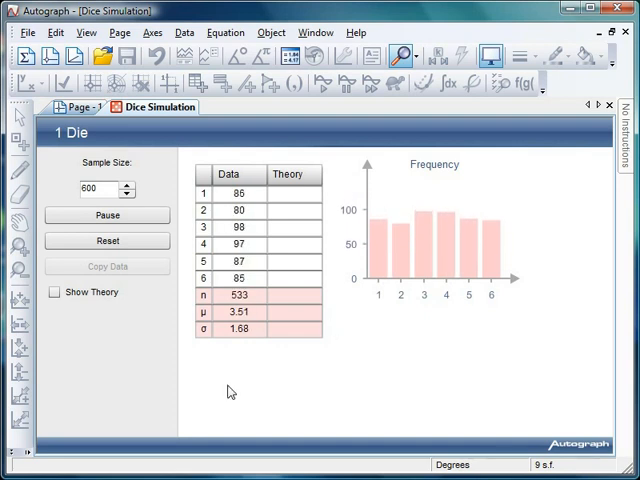
click(107, 215)
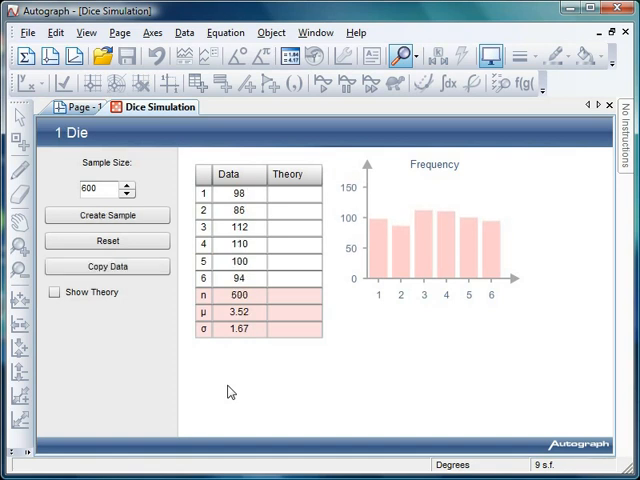
mouse_move(137, 347)
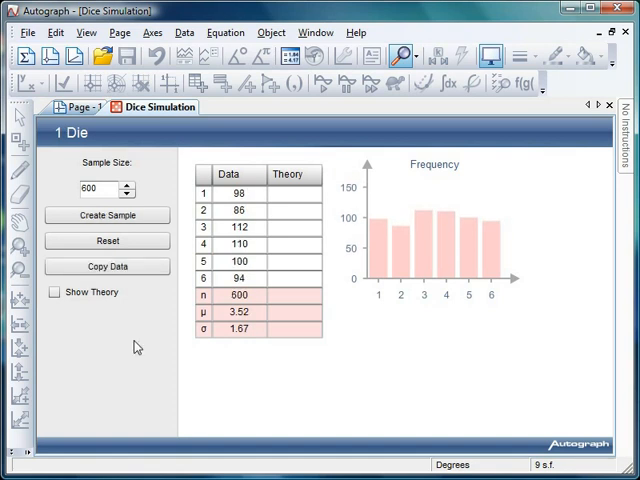
mouse_move(170, 303)
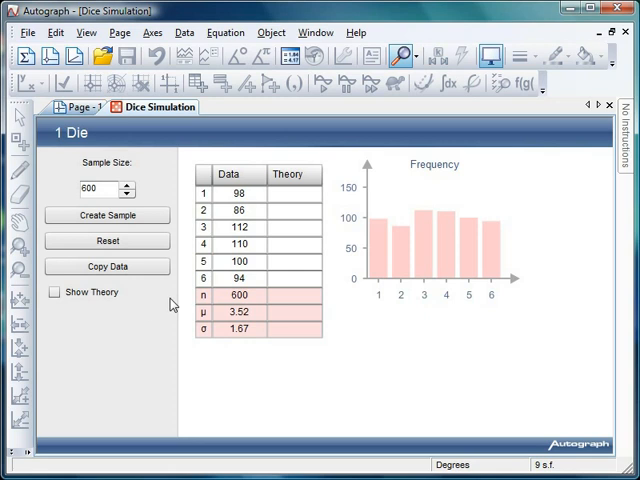
mouse_move(107, 240)
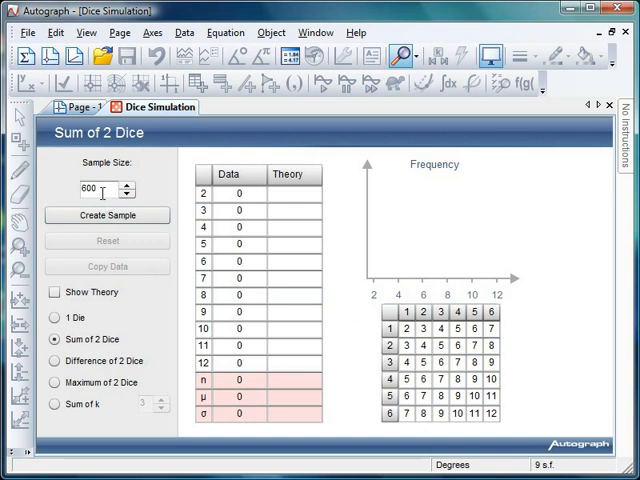
Run a sum-of-2-dice sample and pause it at 463 rolls, mean 7.00, σ 2.38
click(107, 215)
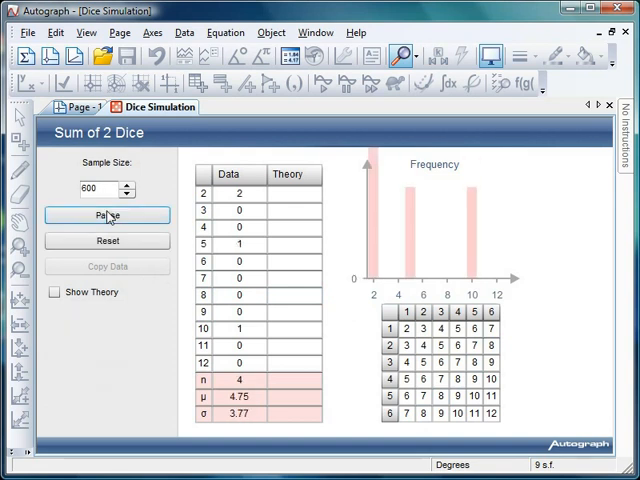
click(108, 215)
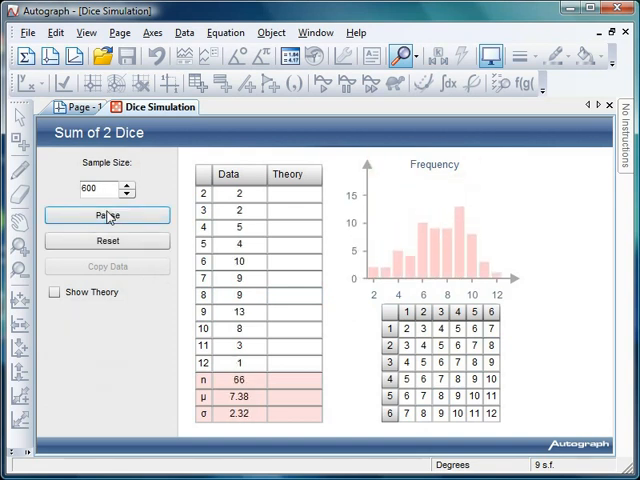
click(108, 215)
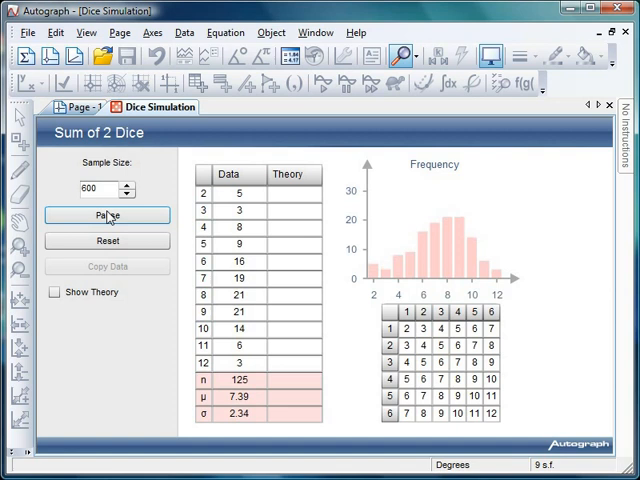
click(107, 215)
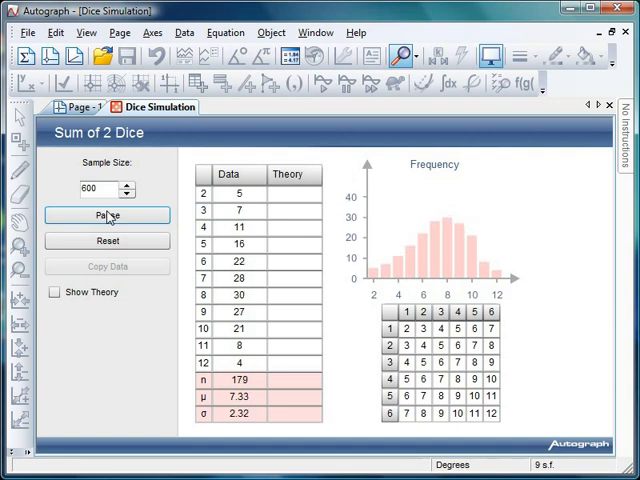
click(108, 215)
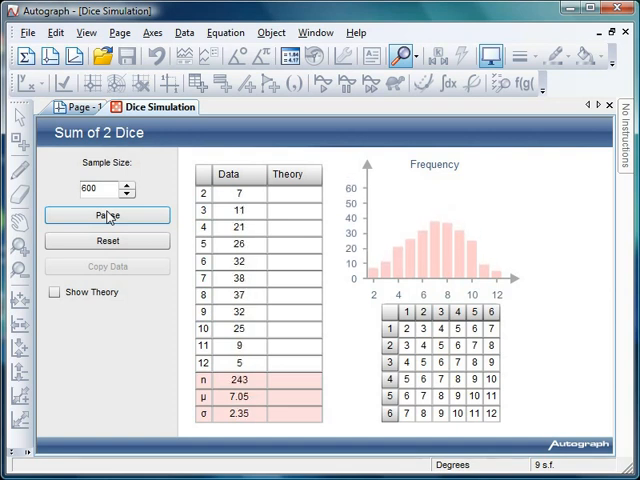
click(107, 216)
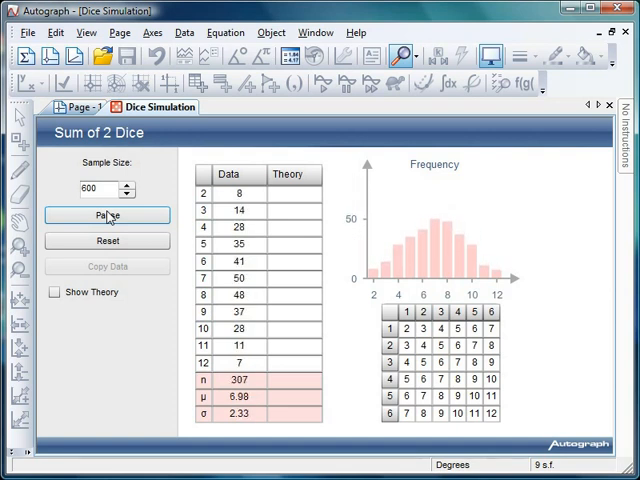
click(108, 215)
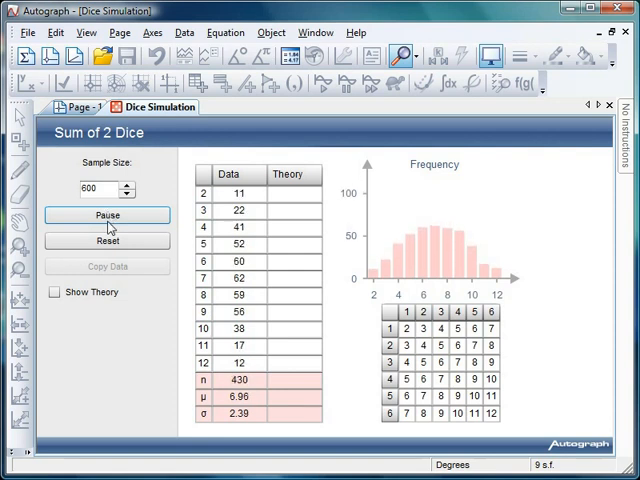
click(107, 215)
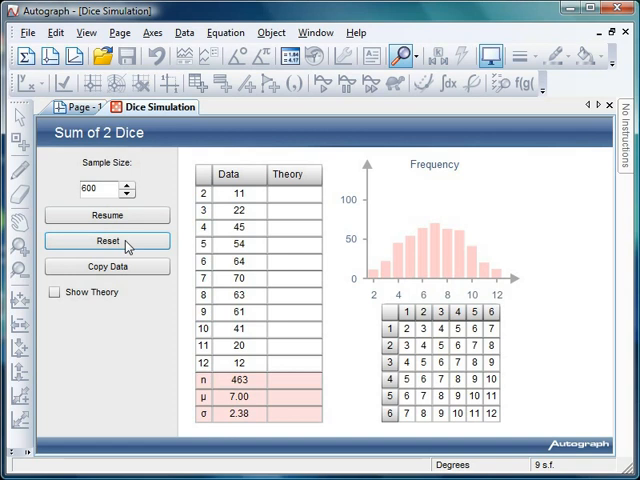
Select data table rows and bring up a blank Excel workbook
click(228, 211)
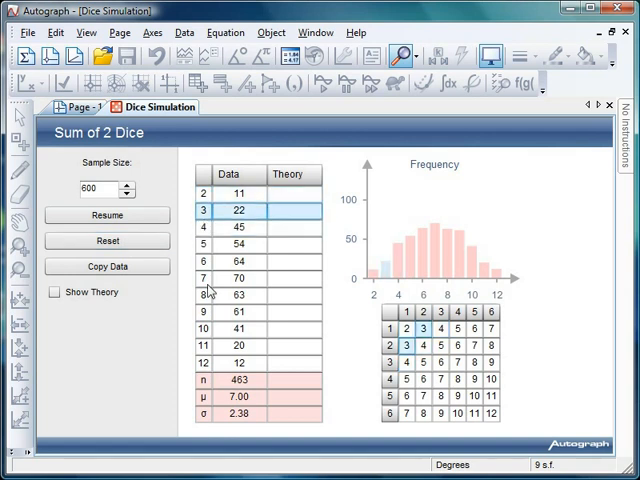
click(229, 278)
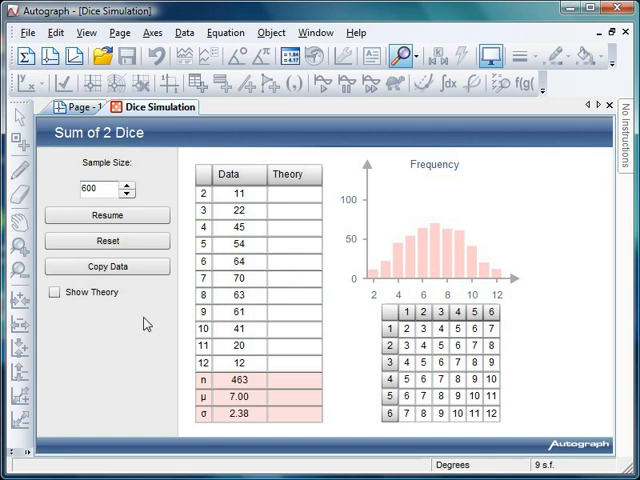
click(107, 266)
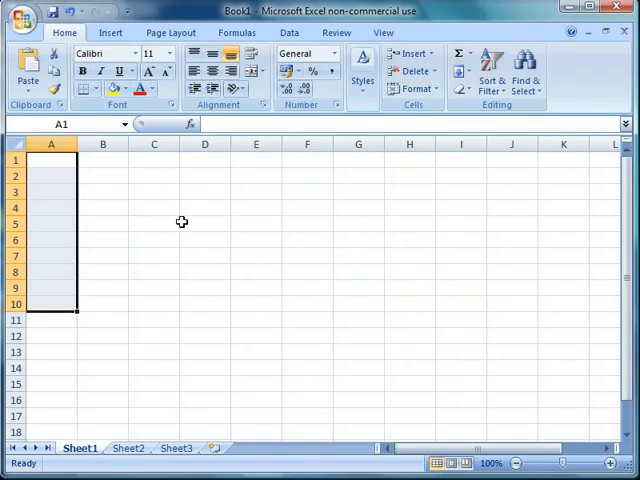
Right-click the selected cells A1:A10 in Excel's Book1 to bring up paste options
right_click(103, 159)
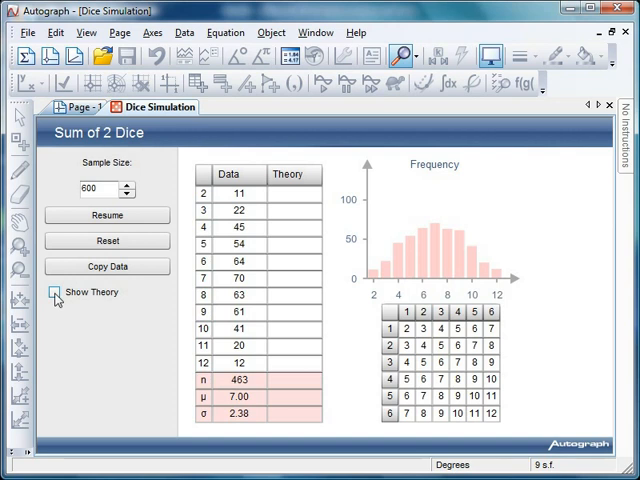
Show theory frequencies and the triangle curve, then reset the sum-of-2-dice counts to zero
click(54, 291)
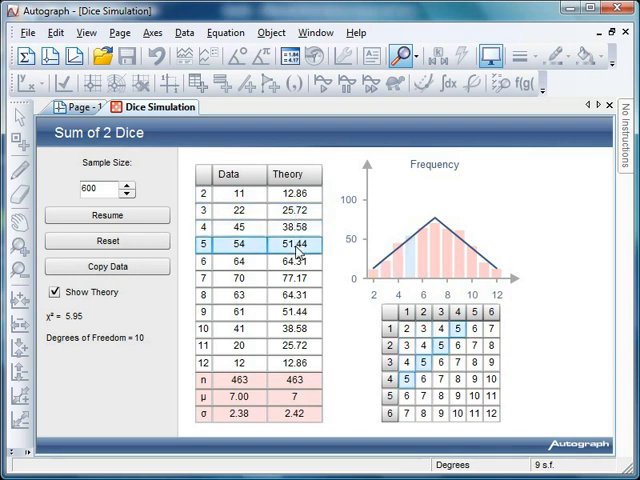
click(230, 262)
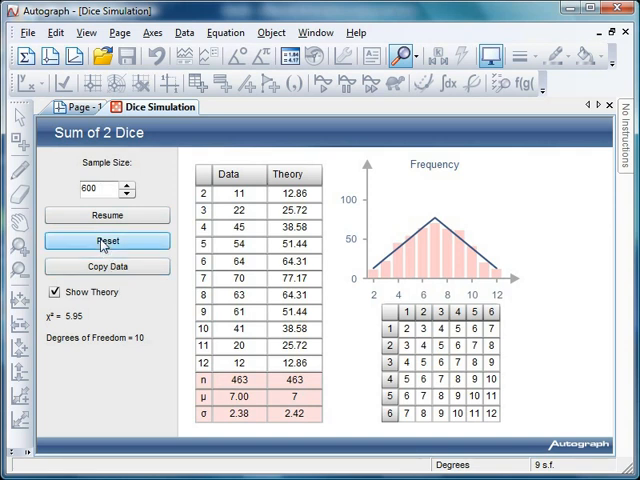
click(107, 240)
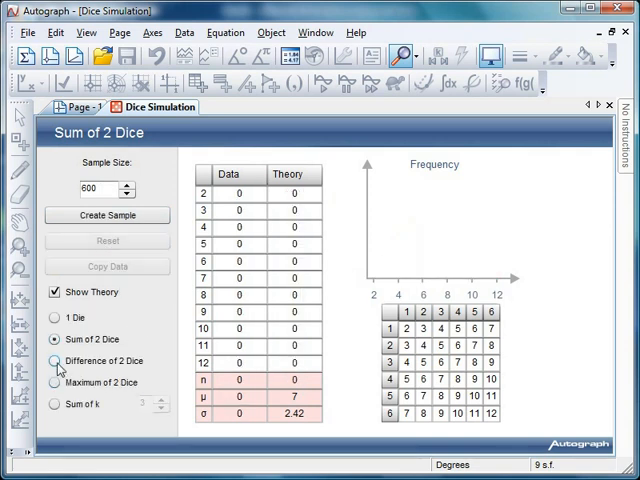
Switch to difference of 2 dice (theory mean 1.94, σ 1.43) and start a sample
click(55, 361)
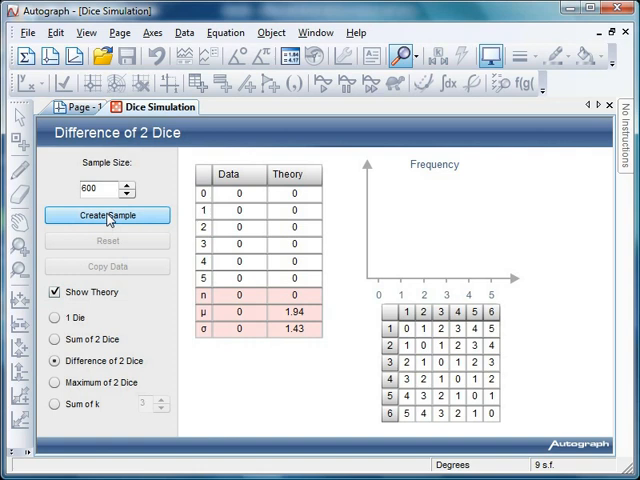
click(107, 215)
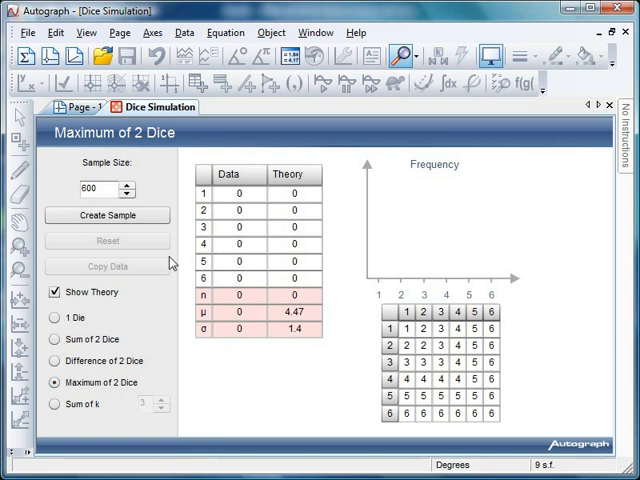
Work with the maximum-of-2-dice sample, theory mean 4.47 and σ 1.4
click(107, 215)
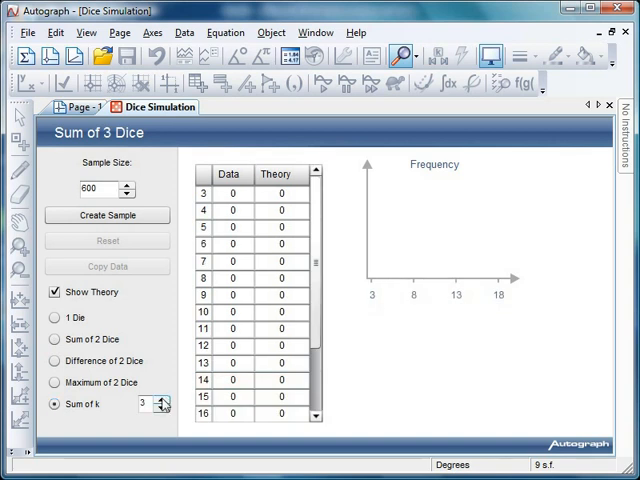
Raise Sum of k to 5 dice and start a 600-roll sample against the theory curve
click(160, 399)
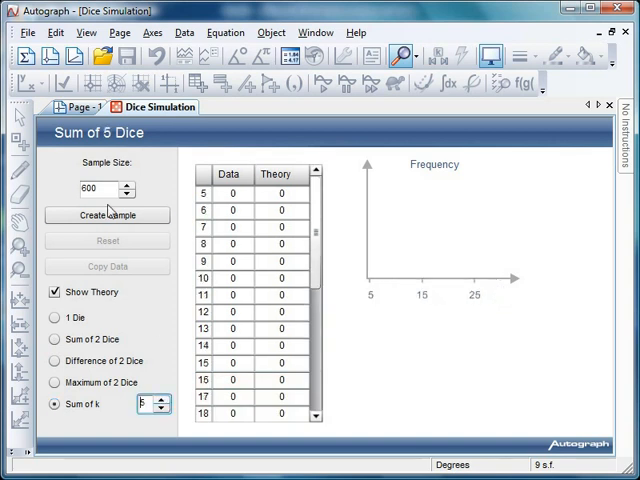
click(107, 215)
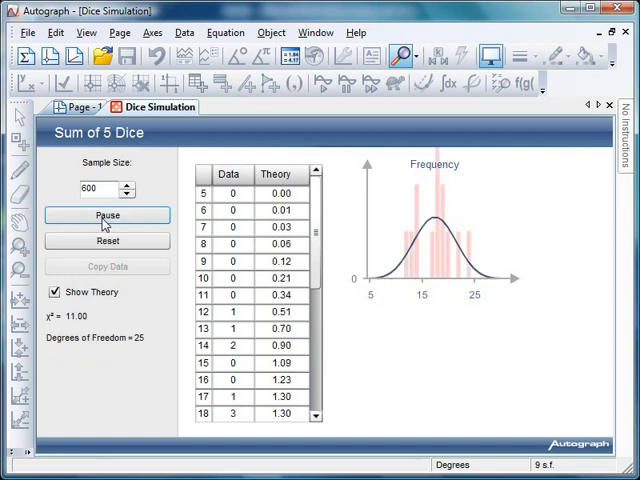